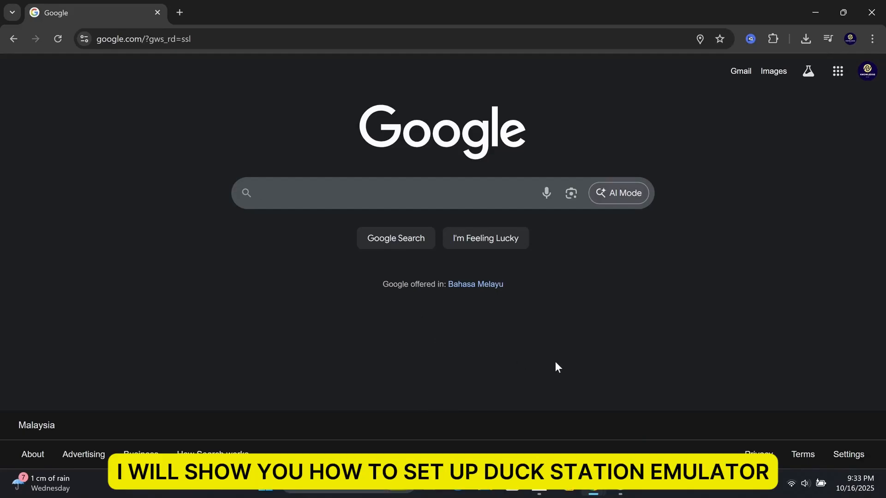
Search Google for DuckStation, reach duckstation.org's Windows page and download the VC++ runtime installer.
text(duckstation download)
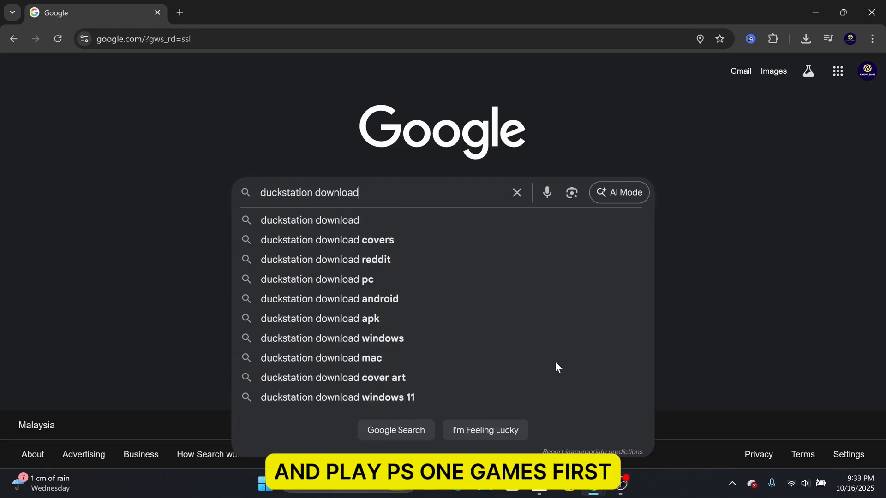
key(Enter)
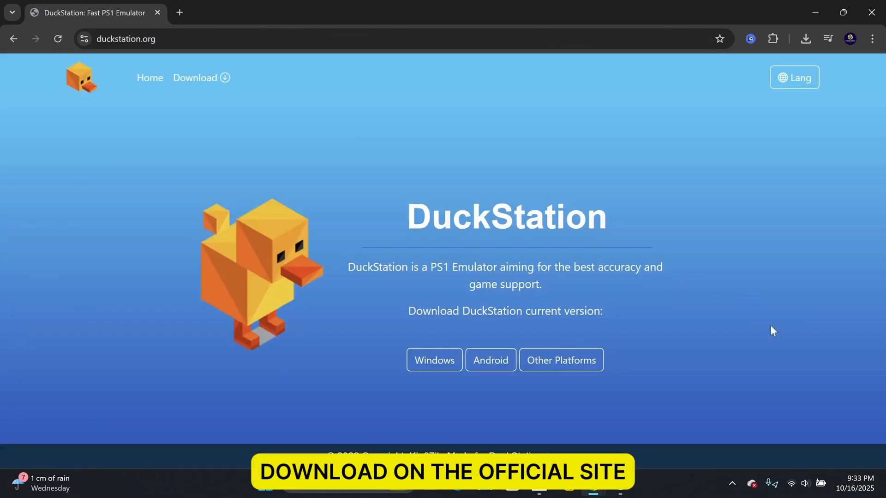
click(434, 361)
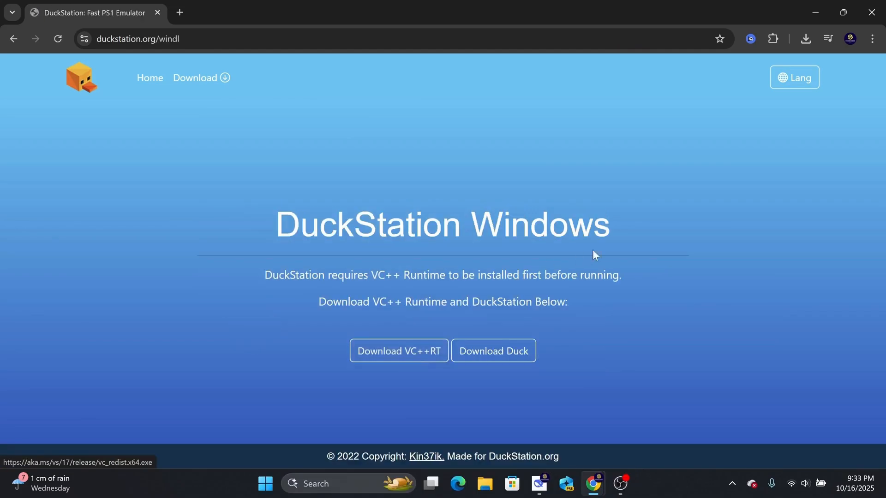
click(399, 350)
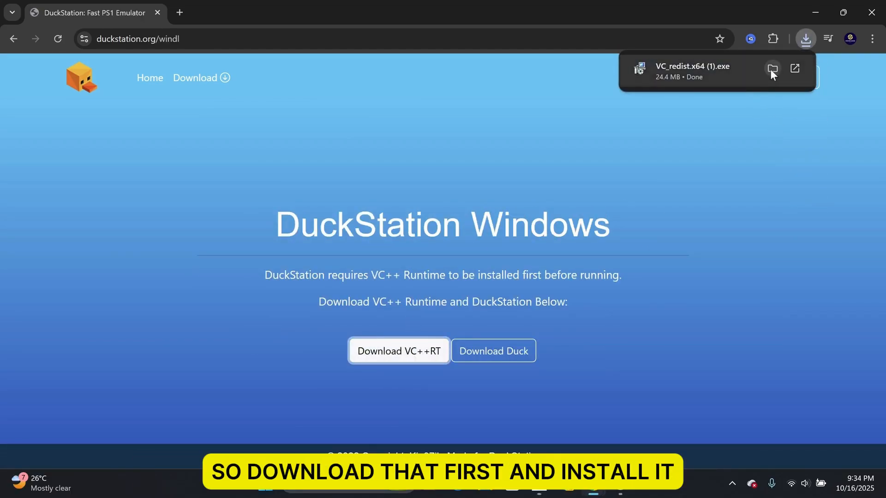
Reveal the downloaded VC_redist.x64 in Downloads, run it to confirm it's installed, and close setup unchanged.
click(773, 69)
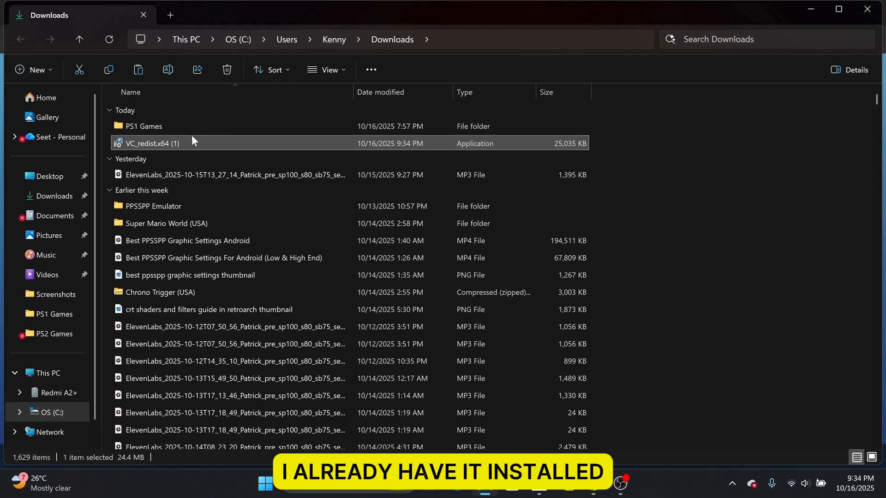
double_click(151, 143)
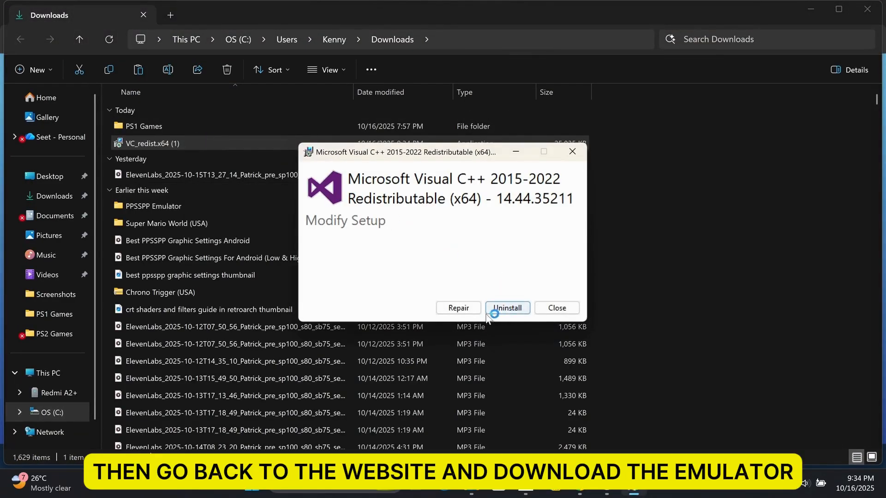
click(556, 309)
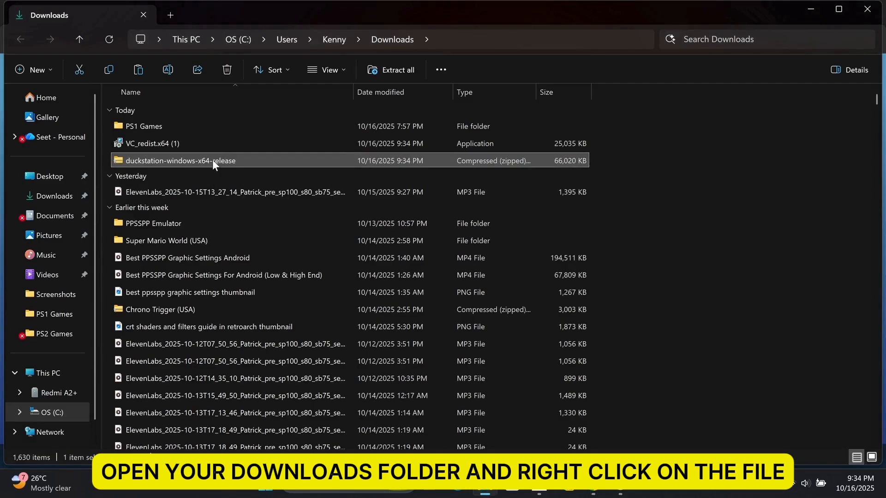
Extract the DuckStation zip into a new 'Duck Station' folder in Downloads.
click(391, 70)
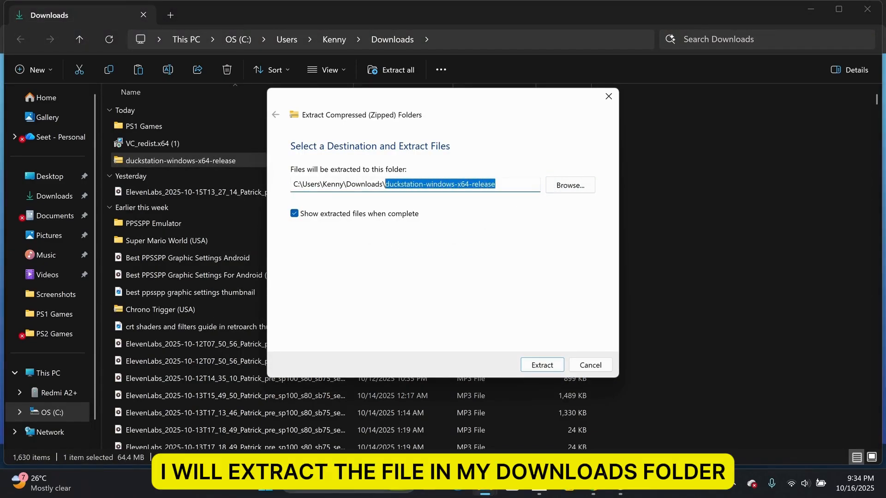
text(Duck Station)
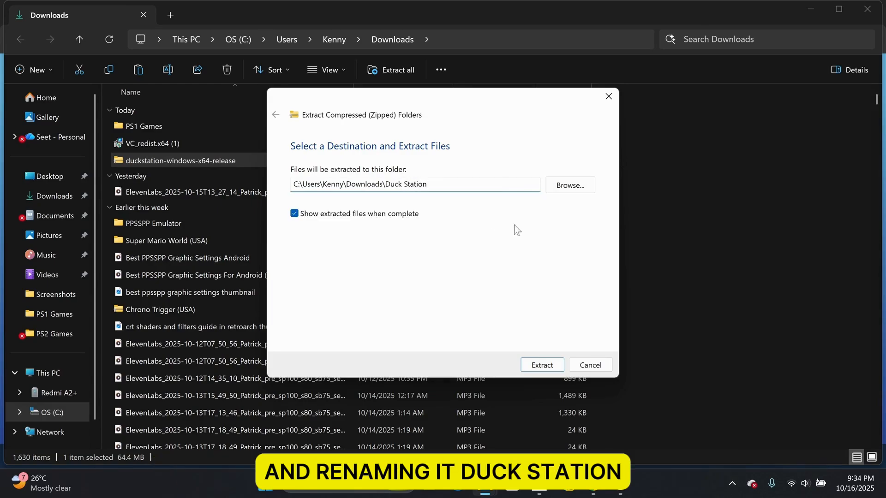
click(540, 366)
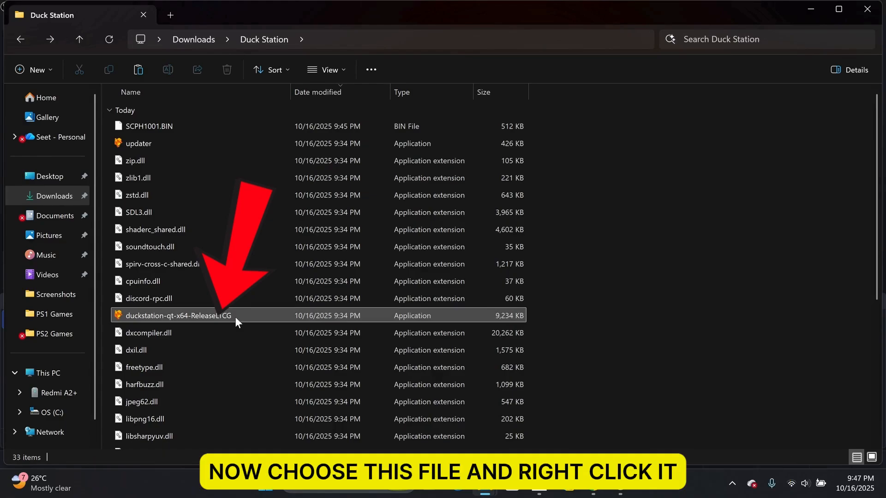
Send duckstation-qt-x64-ReleaseLTCG to the desktop as a shortcut and rename it 'Duck Station'.
right_click(178, 316)
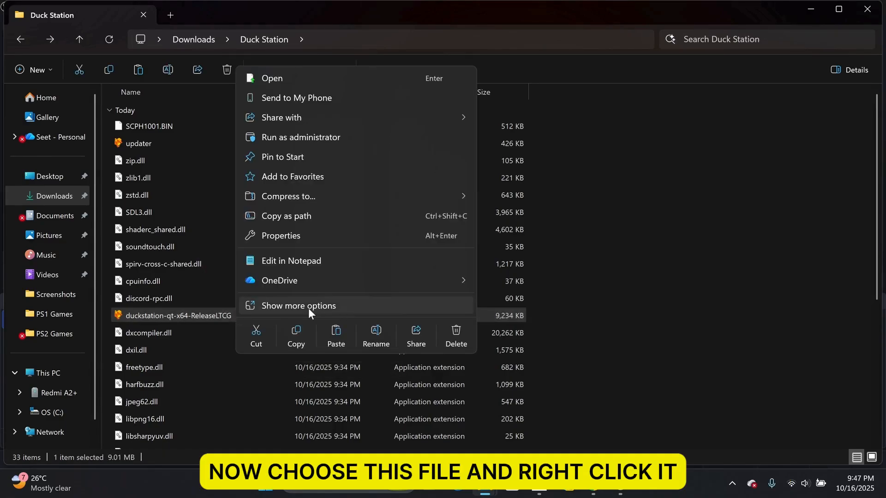
click(299, 306)
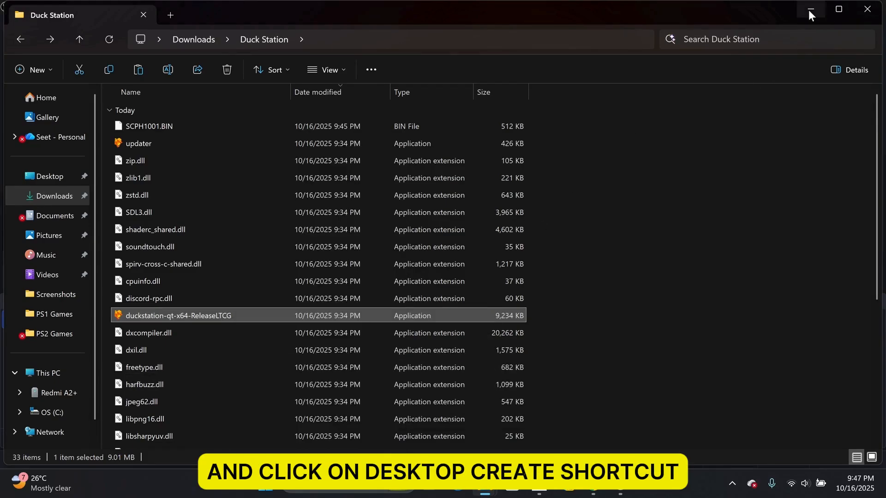
click(811, 9)
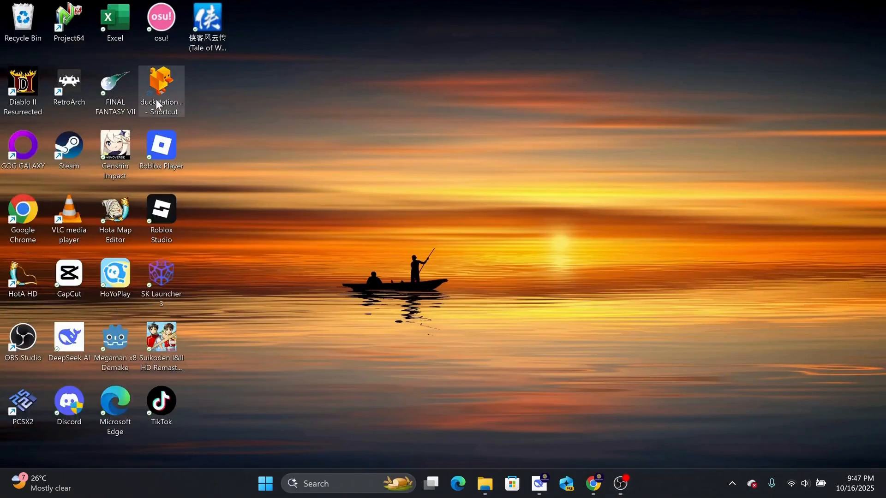
right_click(161, 90)
text(Duck Station)
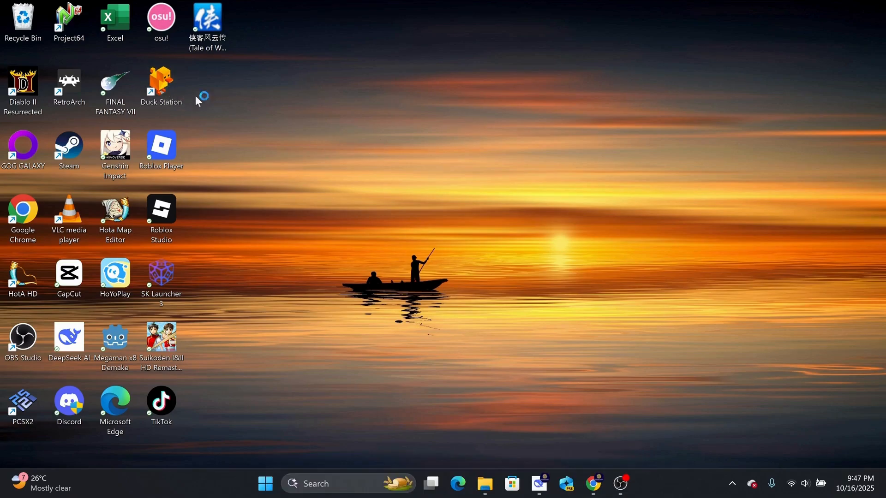
Launch DuckStation from the desktop shortcut and go into a Settings category.
double_click(161, 85)
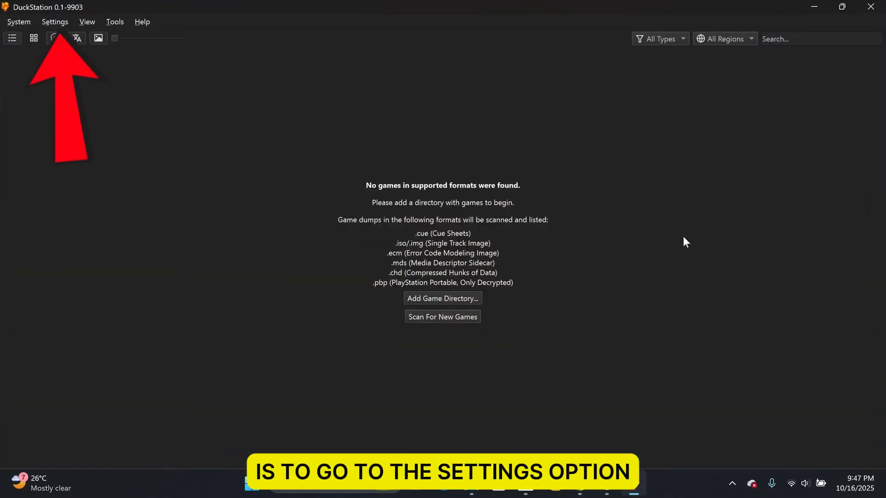
click(54, 21)
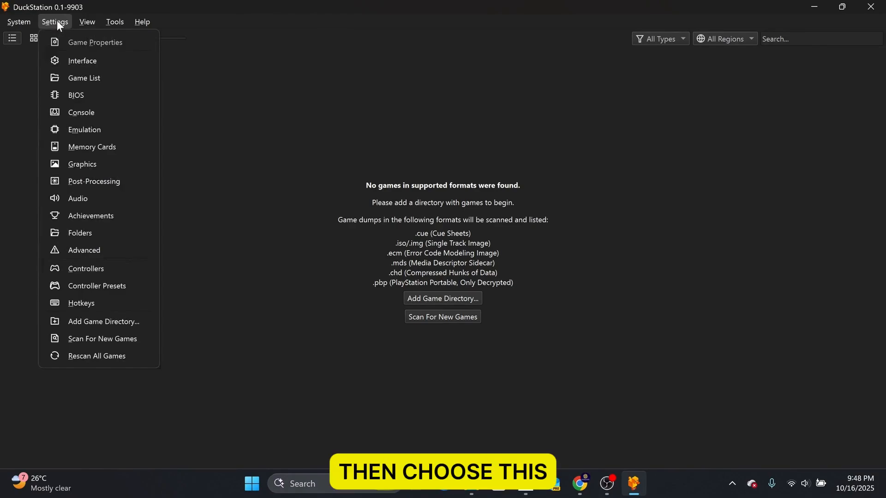
click(75, 94)
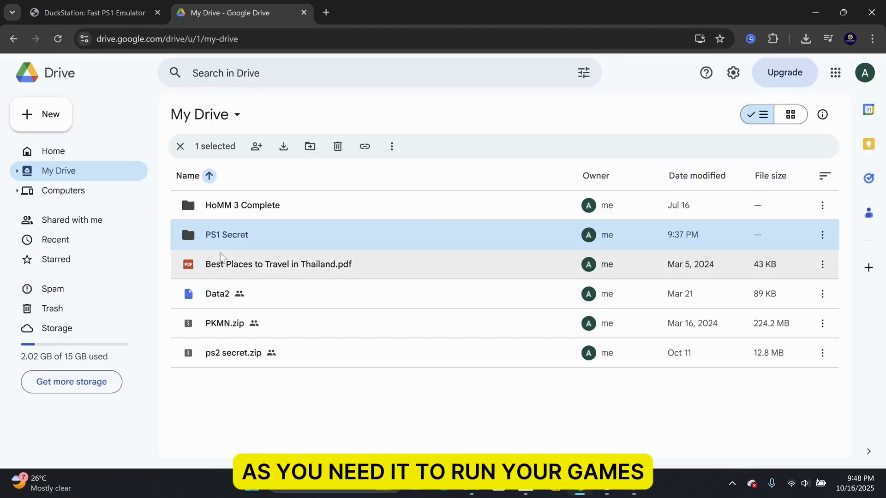
Download the PS1 Secret folder from Google Drive, extract it into Downloads and view its contents.
click(283, 147)
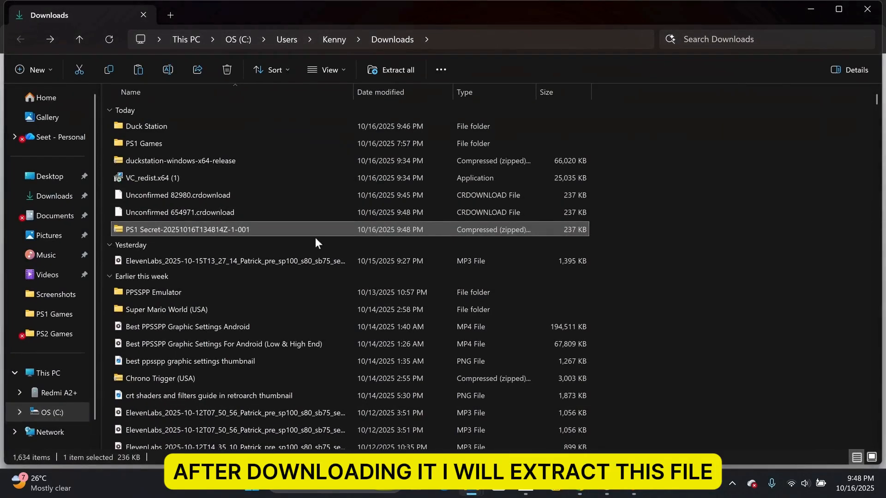
click(389, 69)
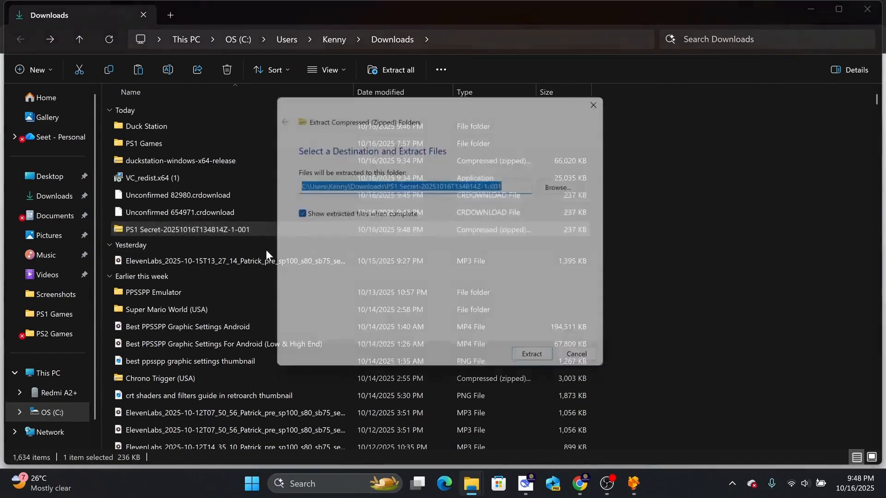
click(531, 354)
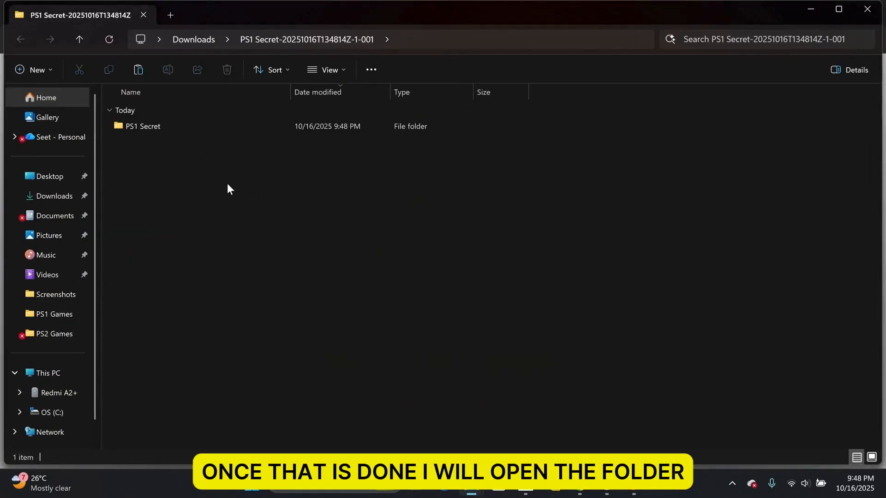
double_click(142, 126)
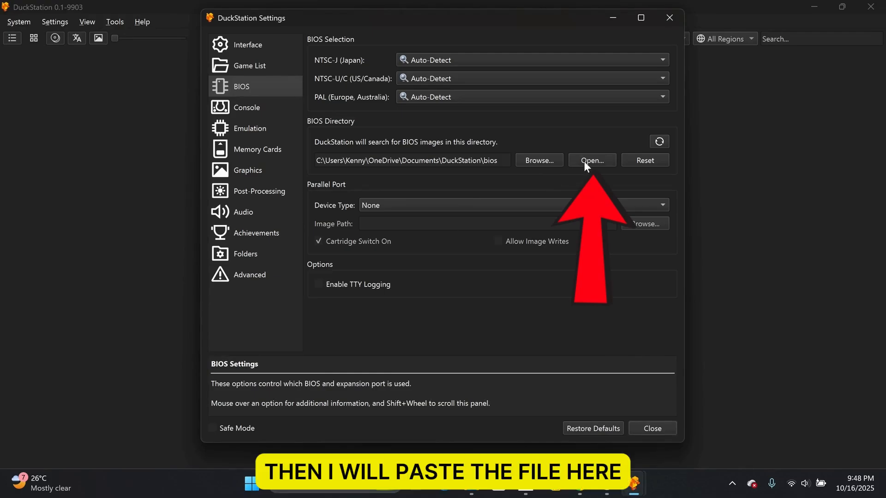
Paste the BIOS file into DuckStation's bios directory and close the Settings window.
click(590, 161)
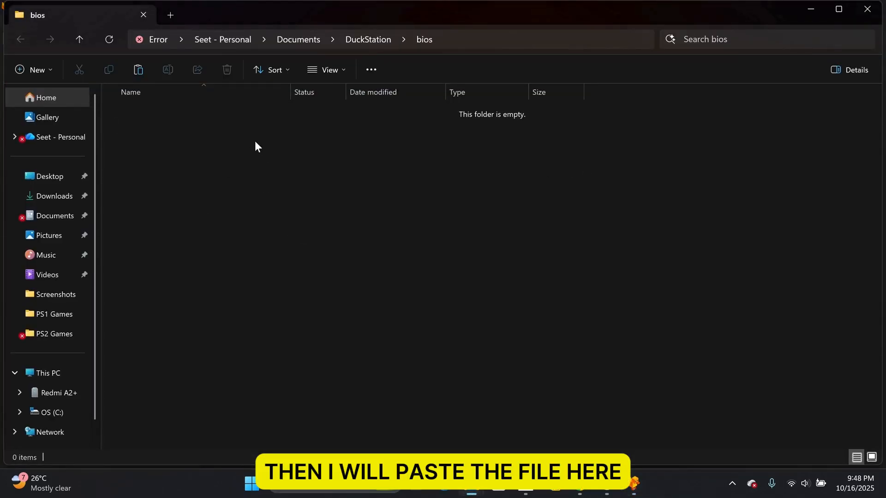
click(137, 69)
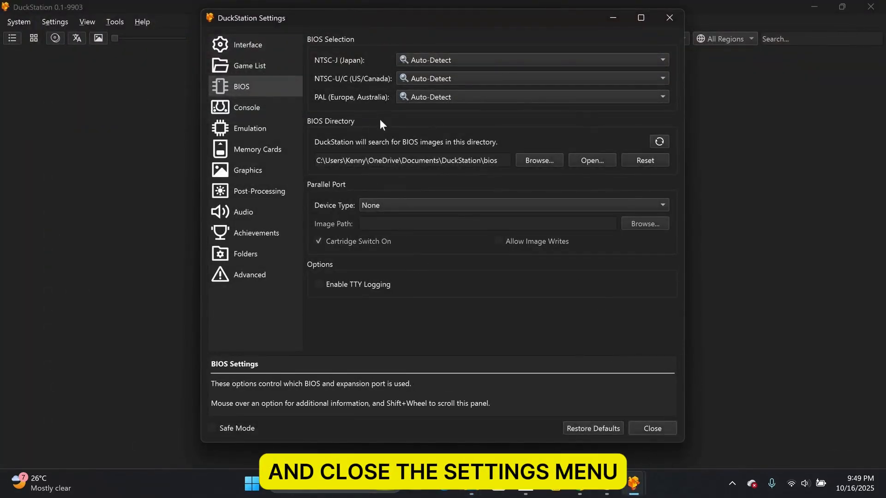
click(652, 428)
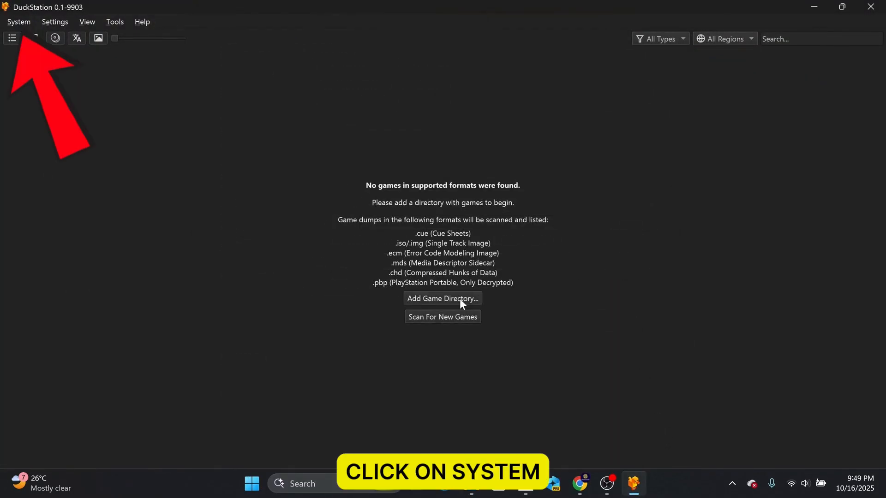
Start Crash Bandicoot via System > Start File so the Sony boot screen plays.
click(19, 22)
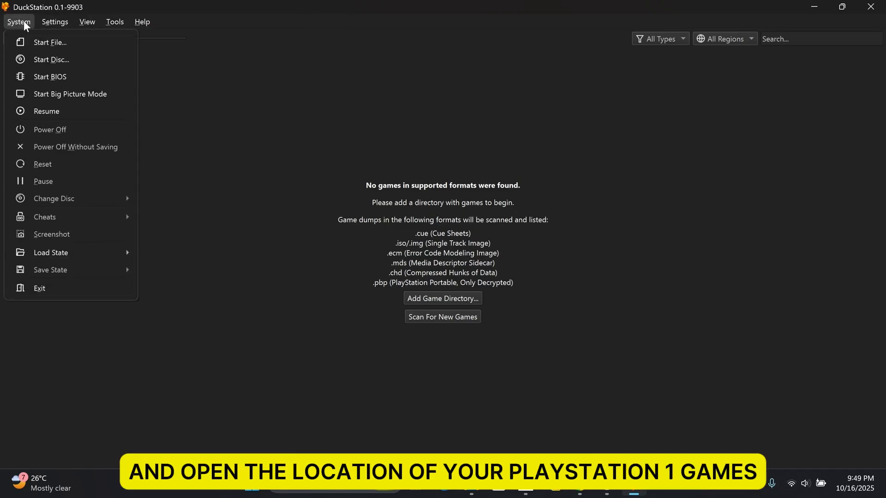
click(51, 59)
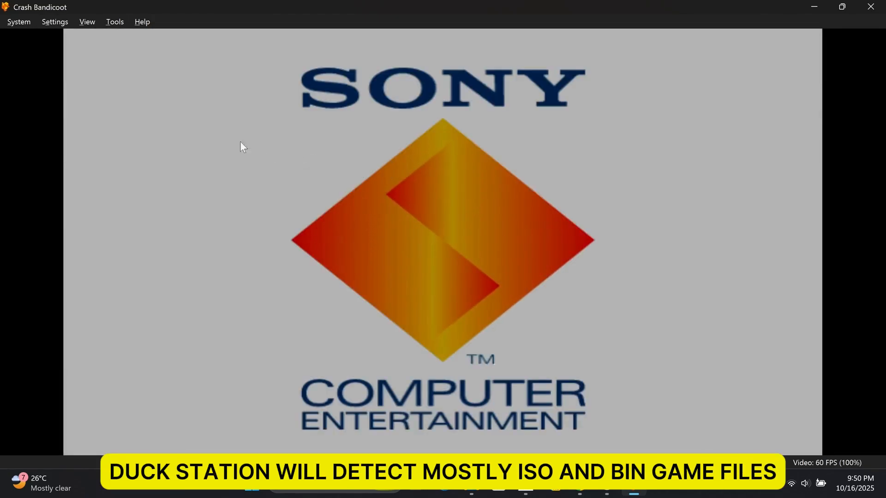
click(54, 21)
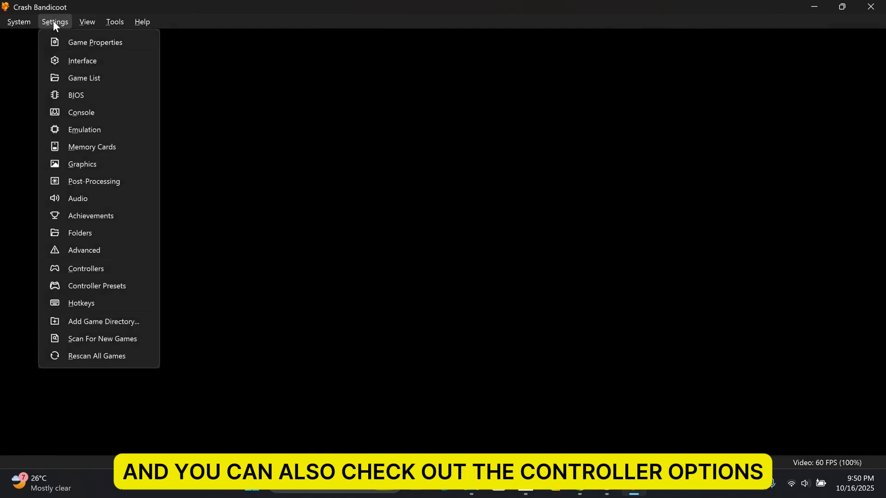
mouse_move(97, 285)
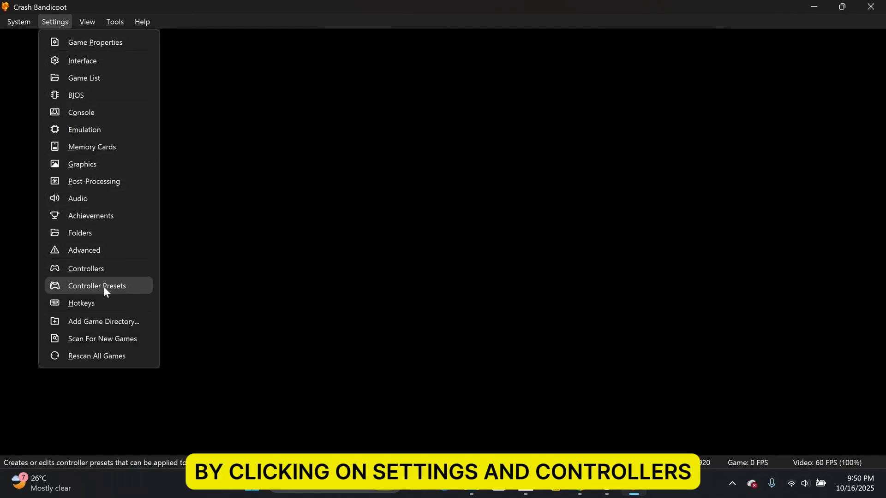
click(87, 269)
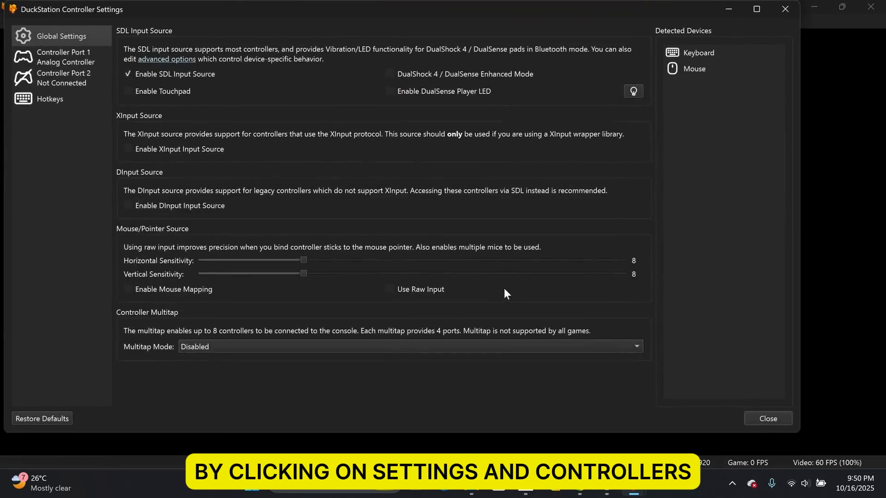
click(61, 56)
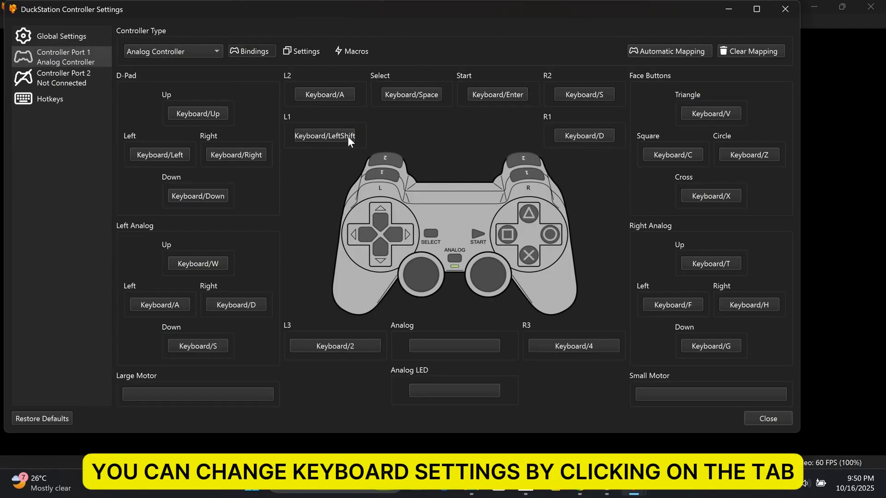
click(324, 136)
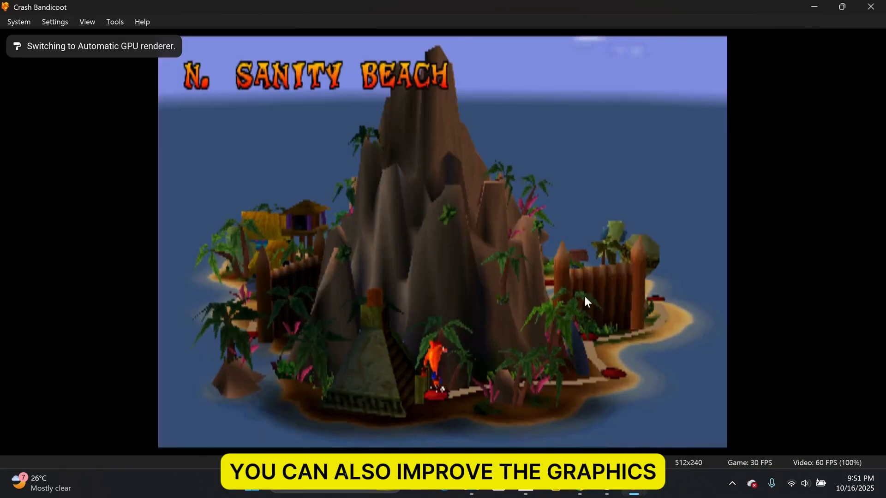
In Graphics settings choose Vulkan renderer, 6x native resolution and 16:9 aspect ratio, then return to the game.
click(54, 21)
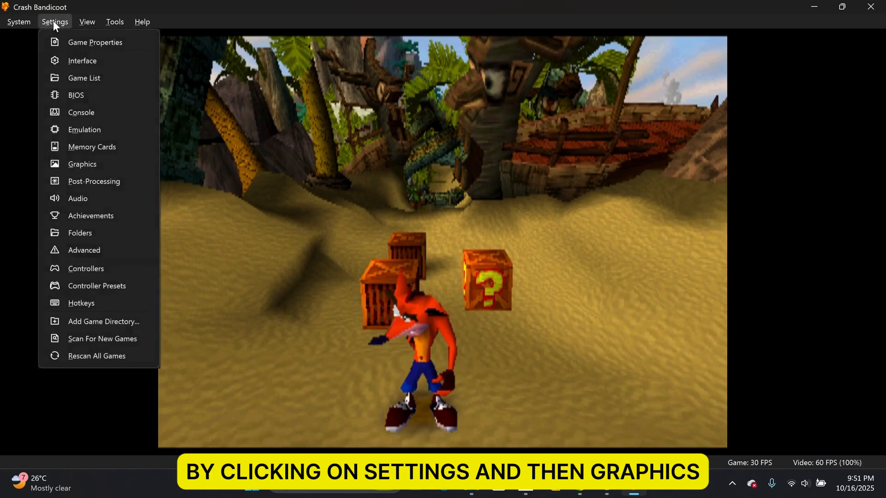
click(82, 164)
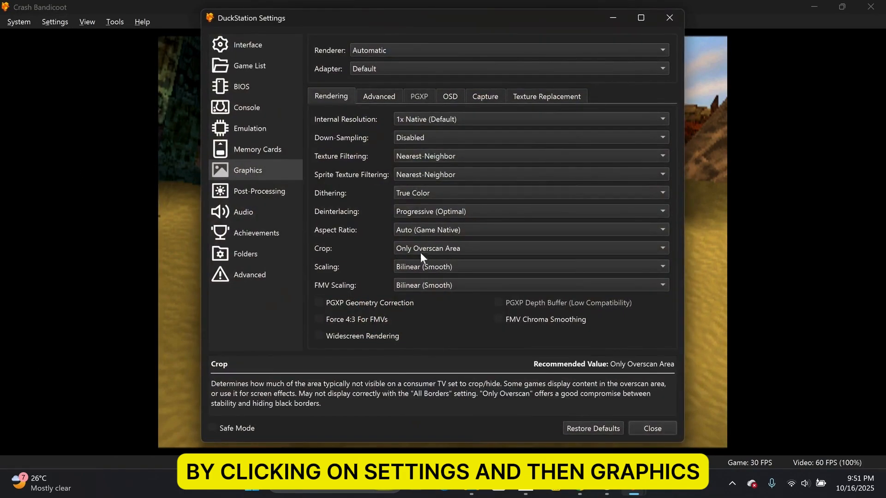
click(506, 50)
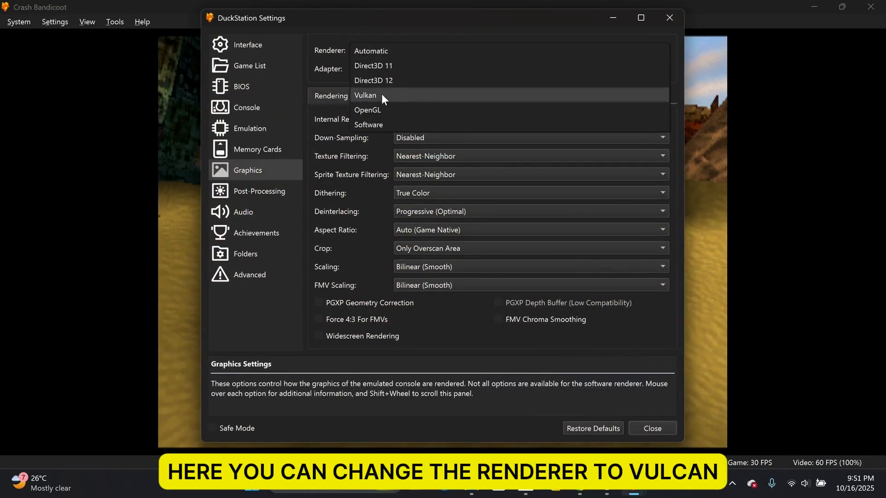
click(366, 95)
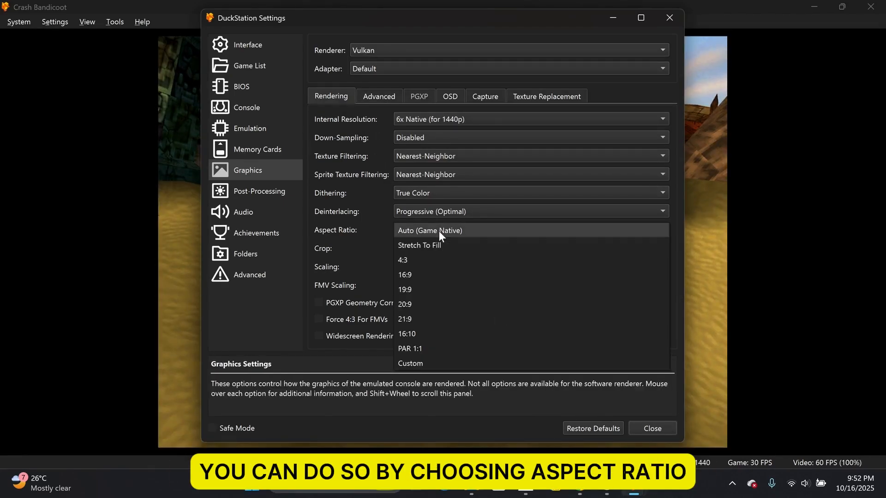
click(404, 275)
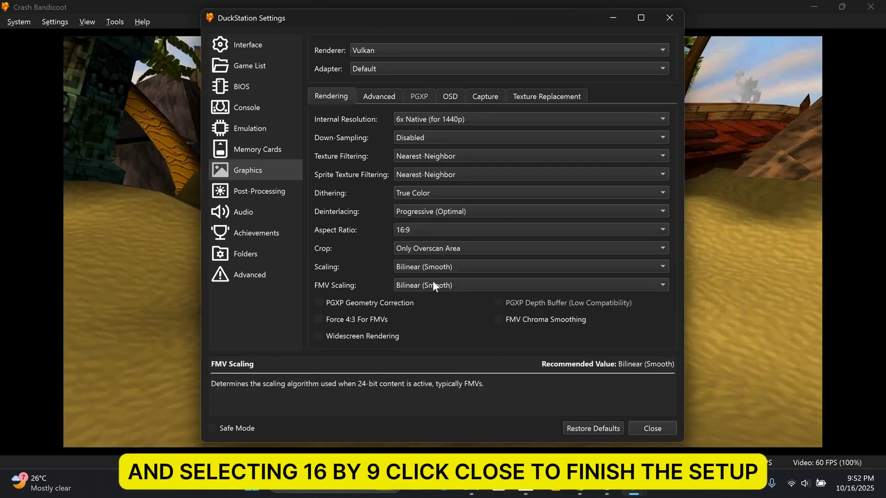
click(652, 429)
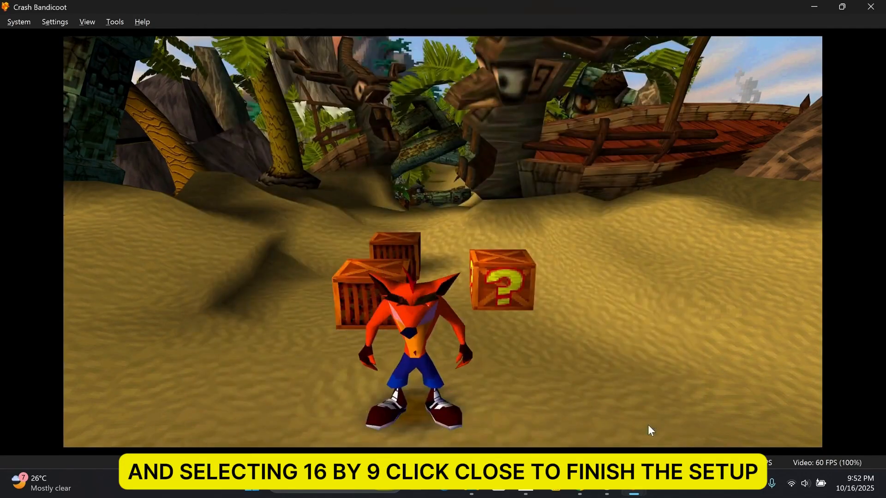